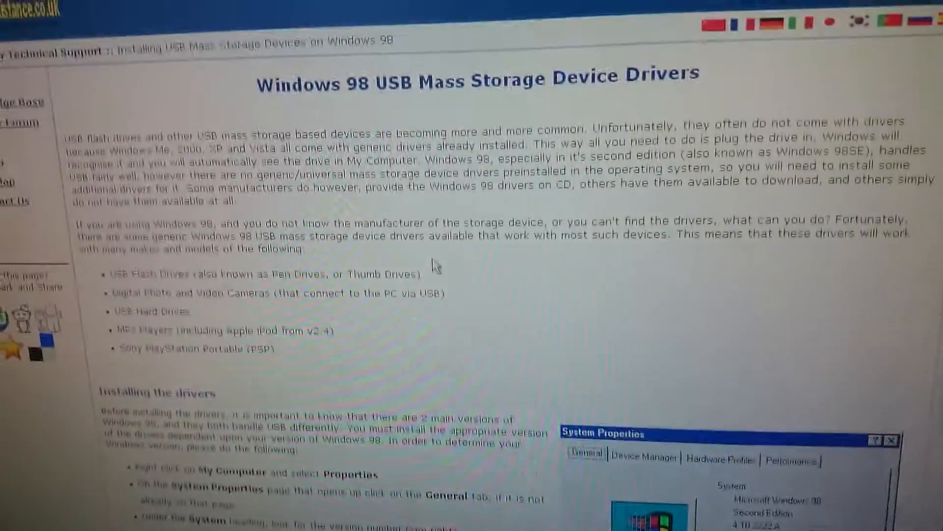
scroll(down, 3)
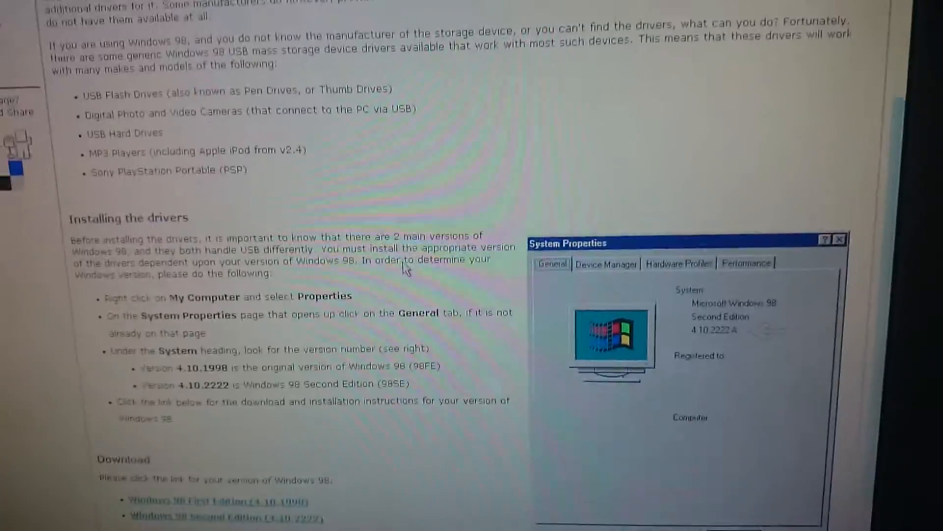